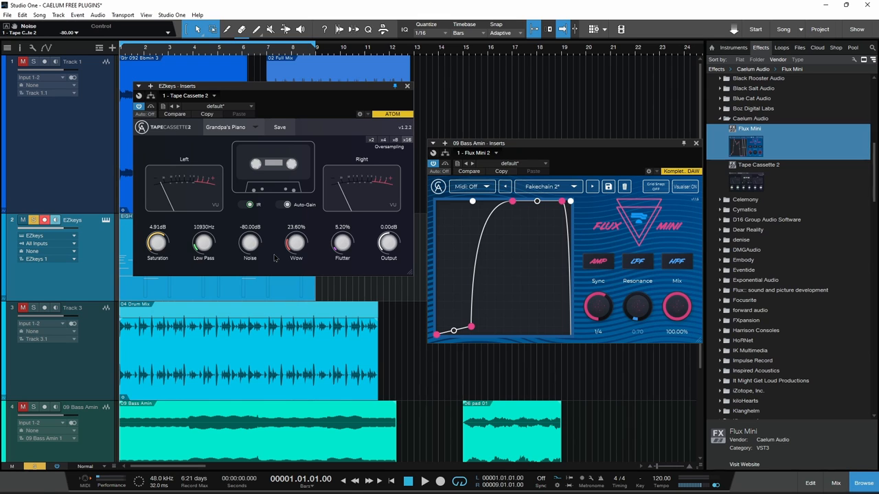
pyautogui.moveTo(696, 144)
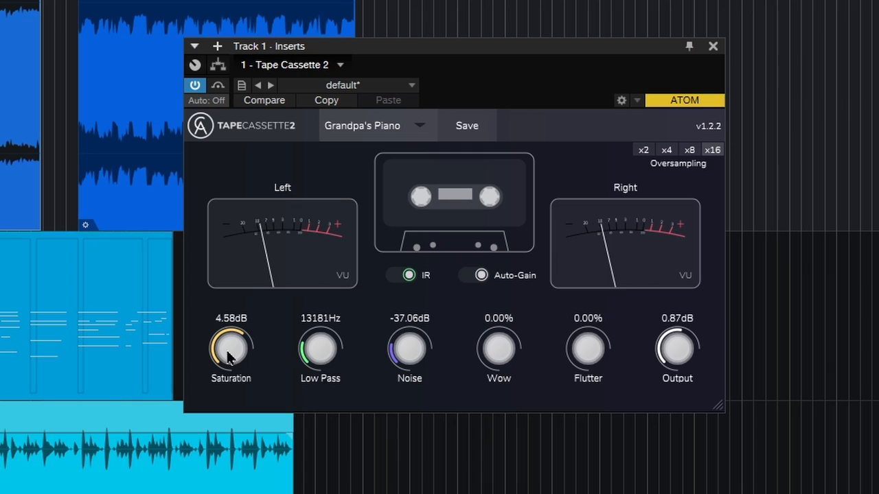
# - Toggle Auto-Gain and settle Track 1's Tape Cassette 2 Saturation at about 1.8 dB
pyautogui.moveTo(231, 350); pyautogui.dragTo(231, 309)
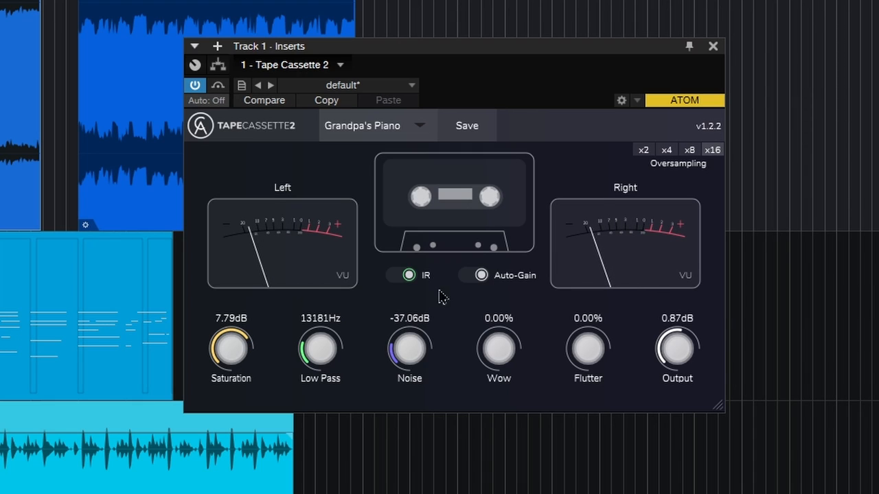
pyautogui.click(466, 275)
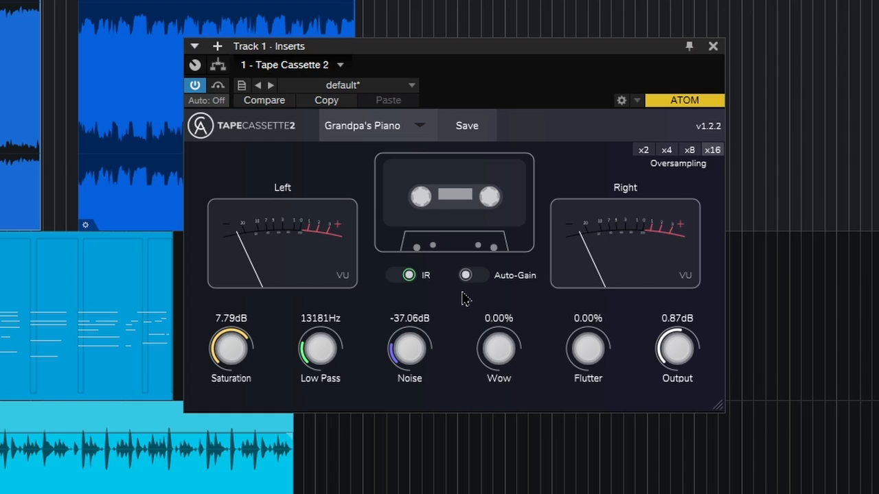
pyautogui.moveTo(231, 350); pyautogui.dragTo(228, 371)
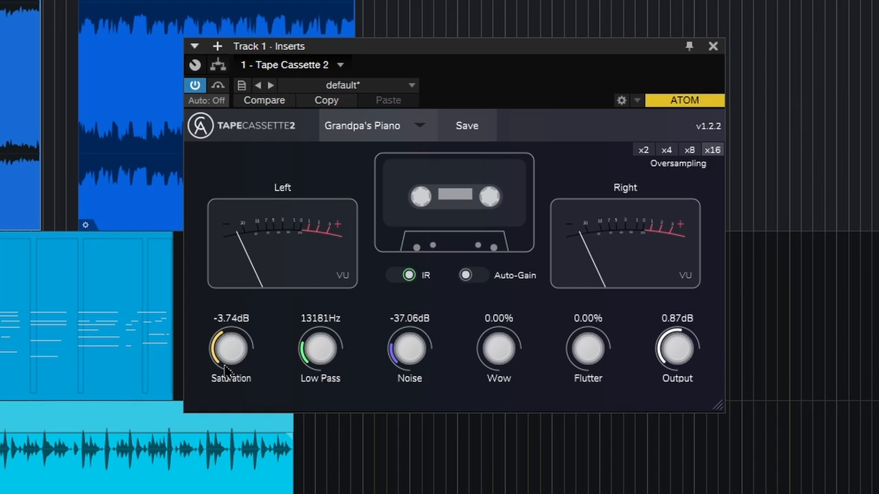
pyautogui.moveTo(231, 350); pyautogui.dragTo(237, 330)
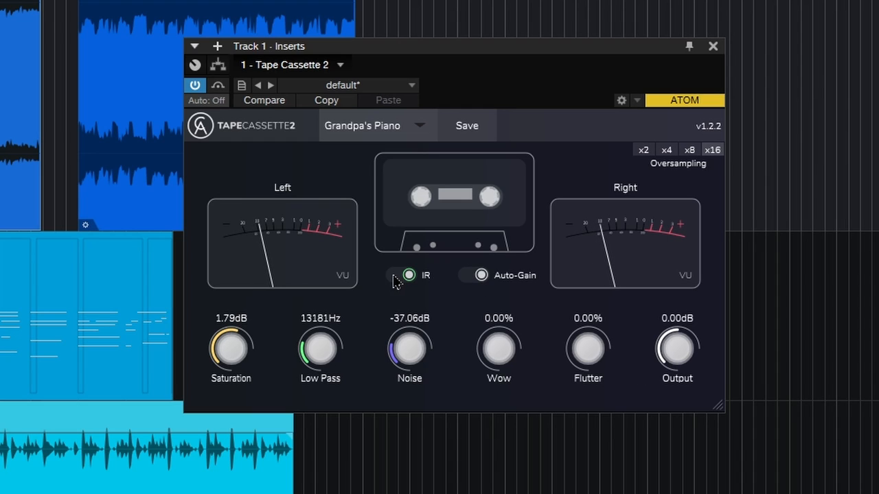
# - Toggle the impulse response off and on, reduce Wow/Flutter, and browse factory presets
pyautogui.click(405, 276)
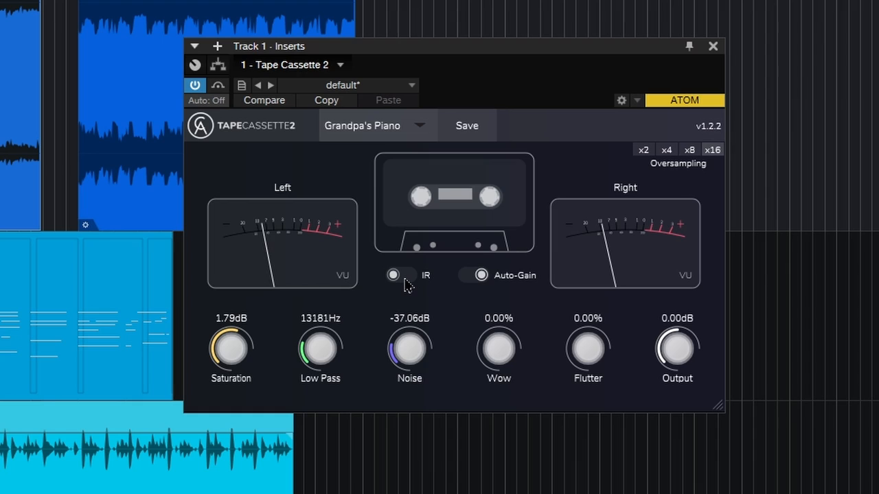
pyautogui.click(393, 275)
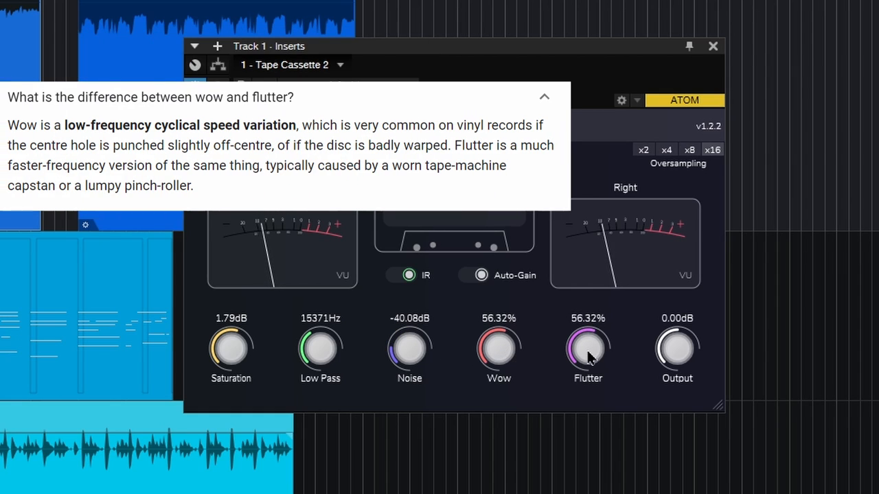
pyautogui.moveTo(587, 346); pyautogui.dragTo(595, 364)
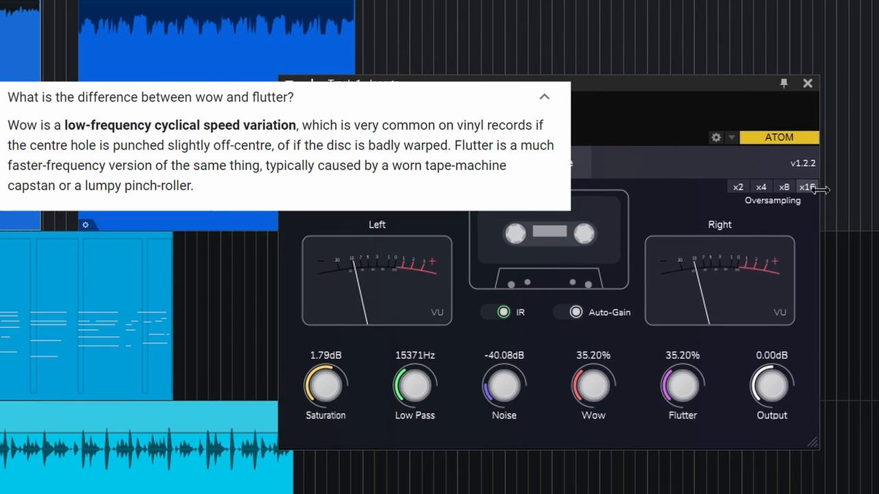
pyautogui.click(471, 162)
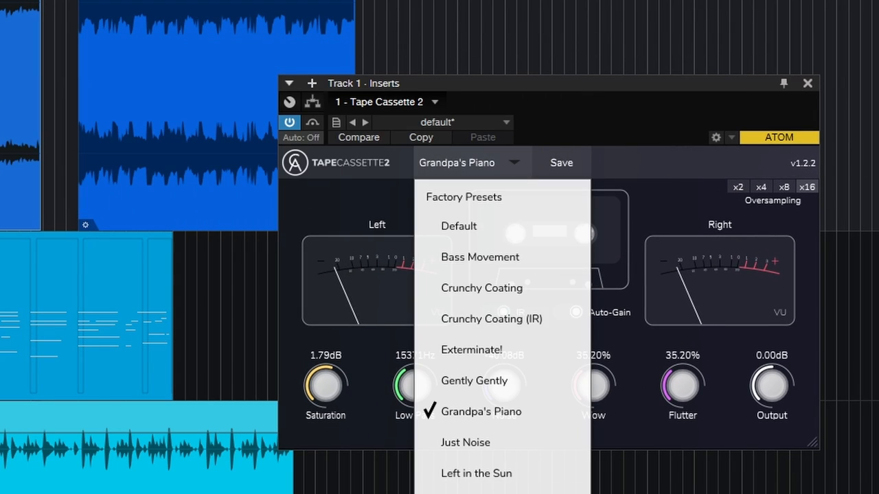
pyautogui.click(481, 412)
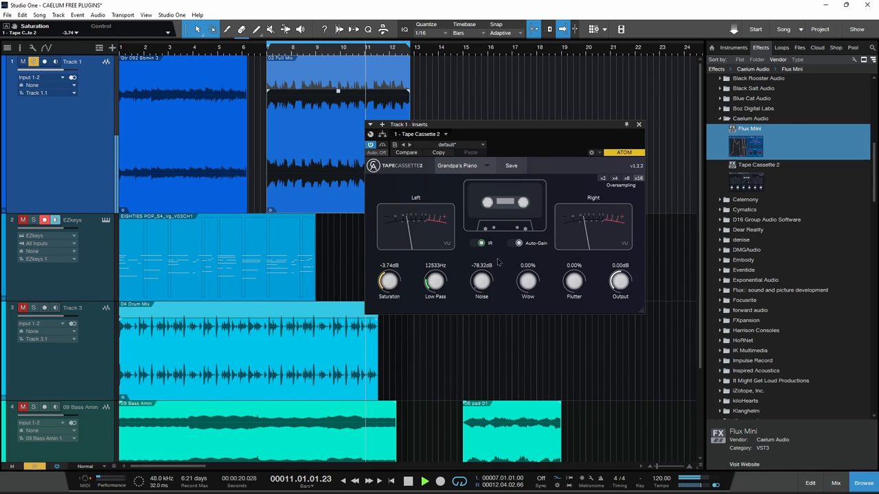
# - During playback, adjust Track 1's tape knobs and change the Wow depth
pyautogui.moveTo(435, 280); pyautogui.dragTo(440, 271)
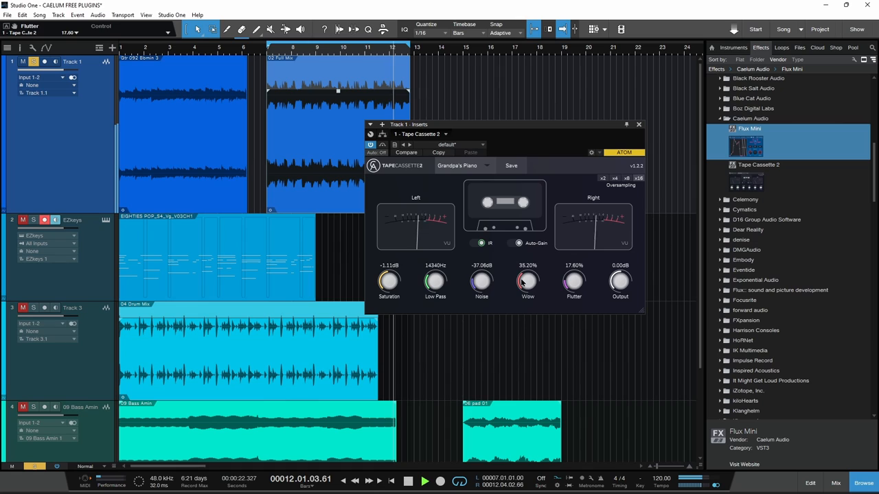
pyautogui.moveTo(528, 282); pyautogui.dragTo(527, 295)
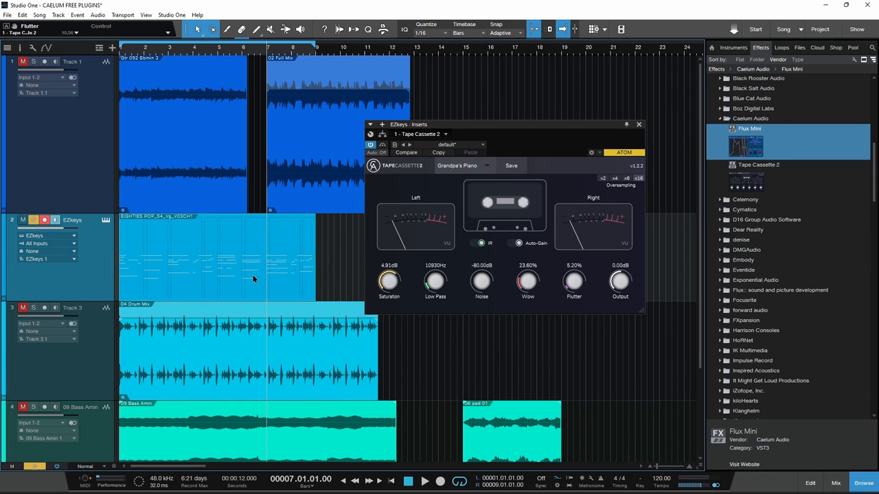
# - On the EZkeys Tape Cassette 2, raise Flutter and re-enable the effect and impulse response
pyautogui.click(460, 165)
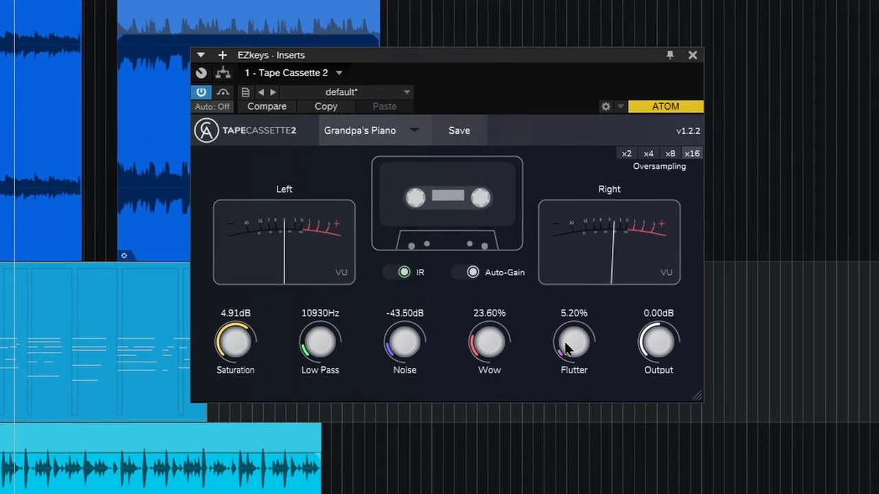
pyautogui.moveTo(573, 347); pyautogui.dragTo(580, 336)
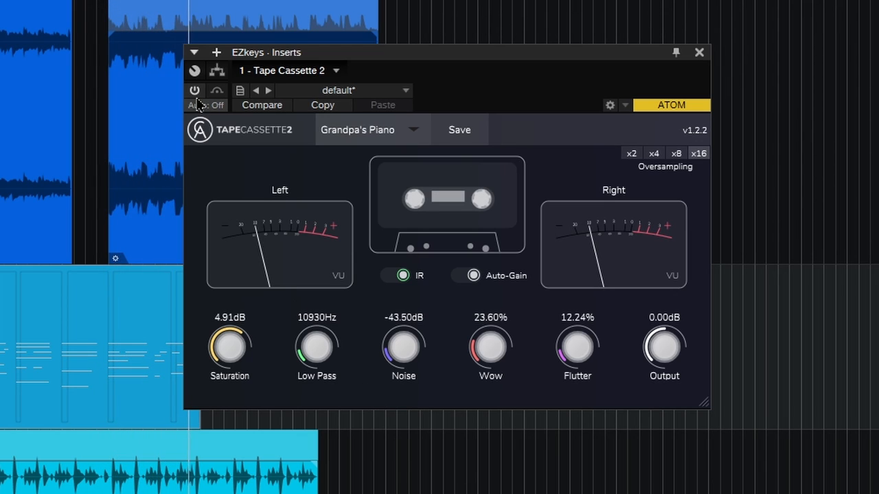
pyautogui.click(194, 90)
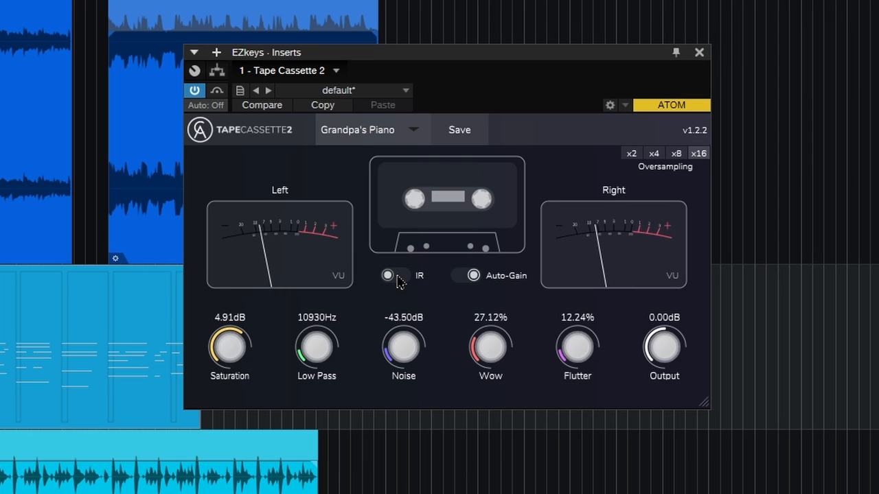
pyautogui.click(393, 275)
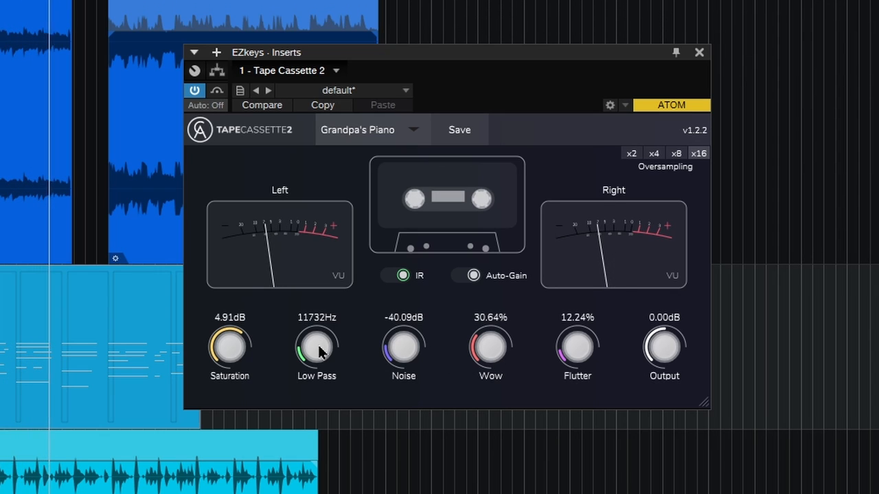
pyautogui.moveTo(532, 106)
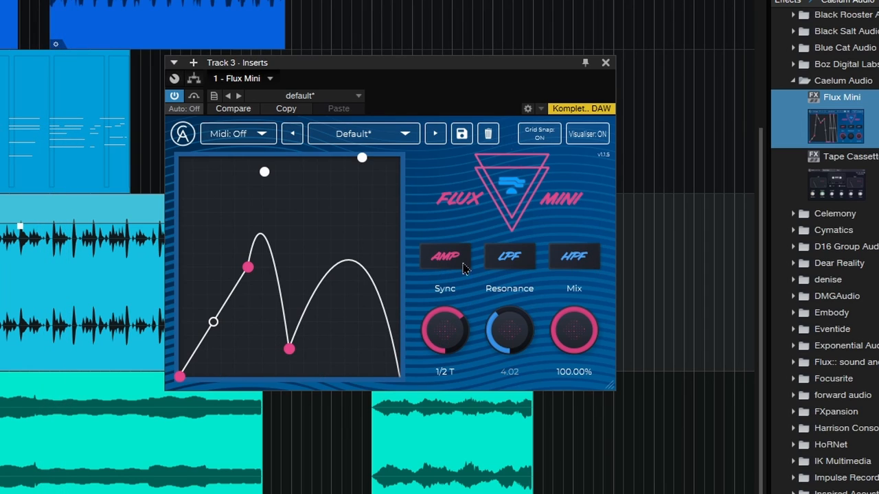
# - Make Track 3's Flux Mini shape drum volume, raise Resonance and set Sync to 1/8
pyautogui.click(445, 256)
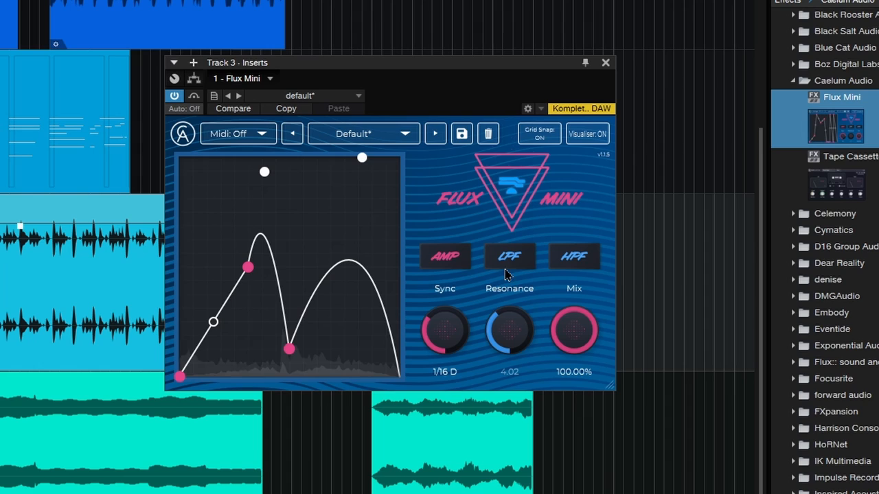
pyautogui.moveTo(445, 330); pyautogui.dragTo(445, 316)
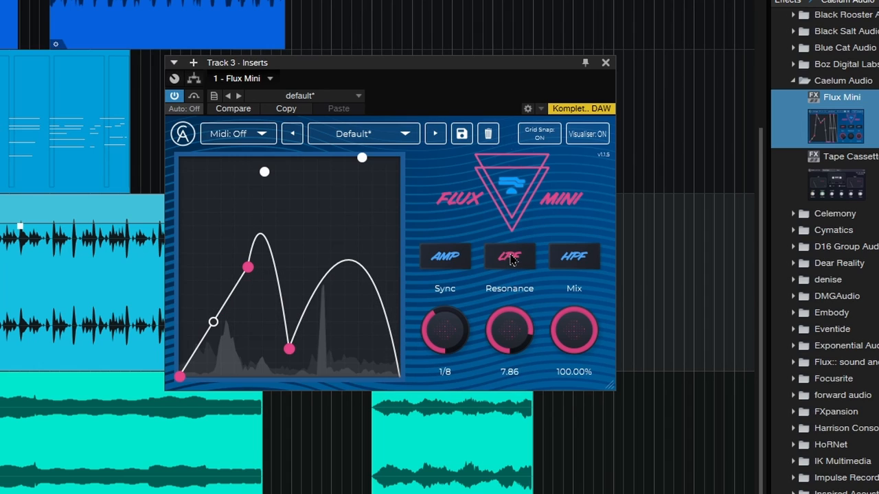
pyautogui.moveTo(510, 332); pyautogui.dragTo(510, 347)
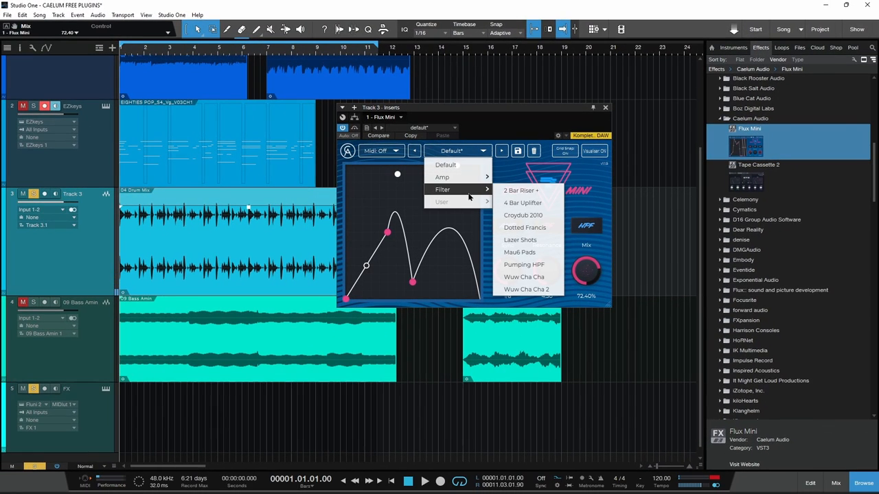
pyautogui.click(605, 107)
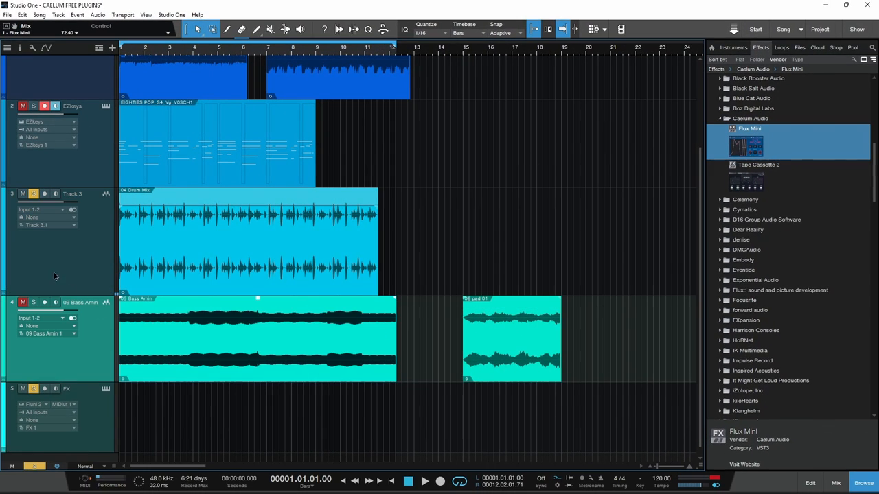
# - Load Fakechain 2 in the bass Flux Mini, raise Resonance and drag extra peaks into the curve
pyautogui.click(33, 302)
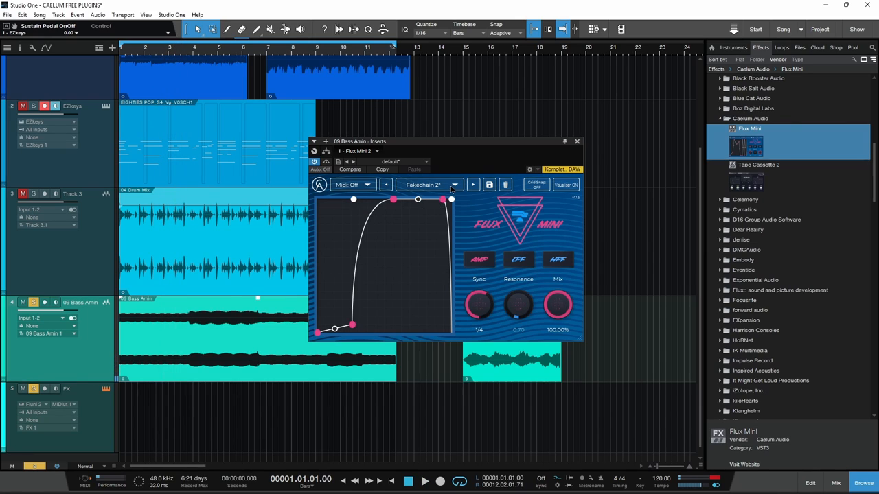
pyautogui.click(429, 184)
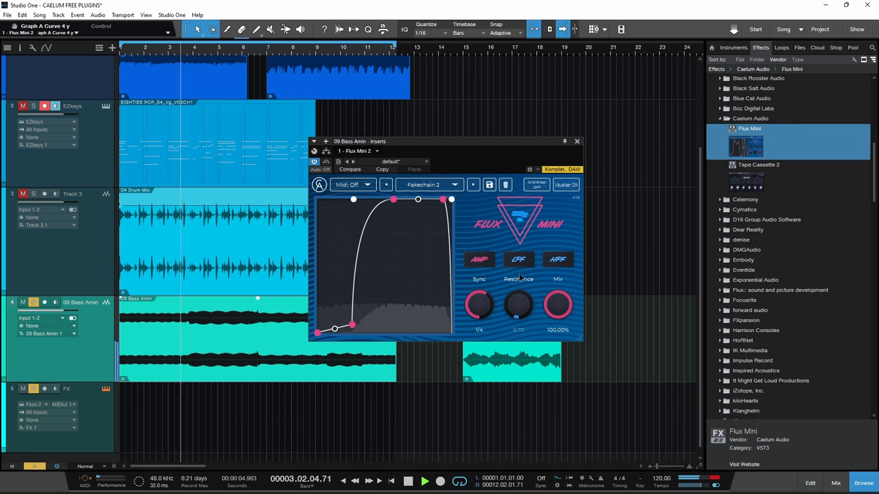
pyautogui.moveTo(519, 305); pyautogui.dragTo(518, 282)
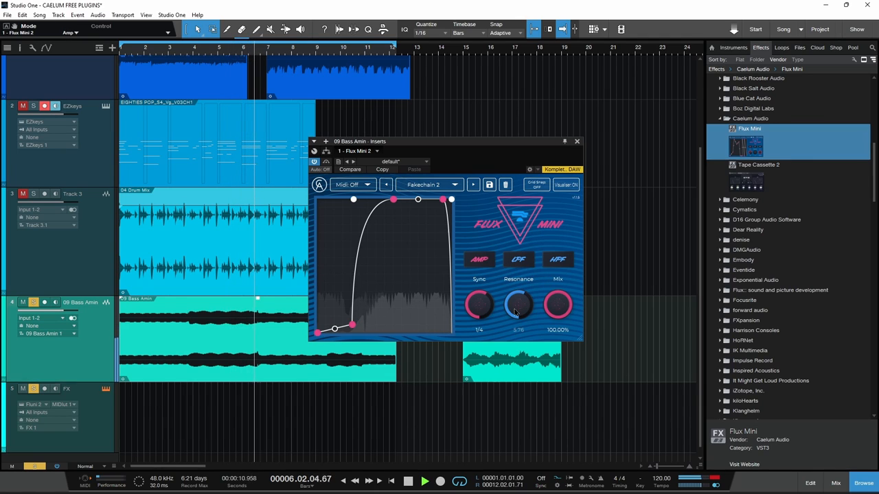
pyautogui.moveTo(478, 306); pyautogui.dragTo(478, 295)
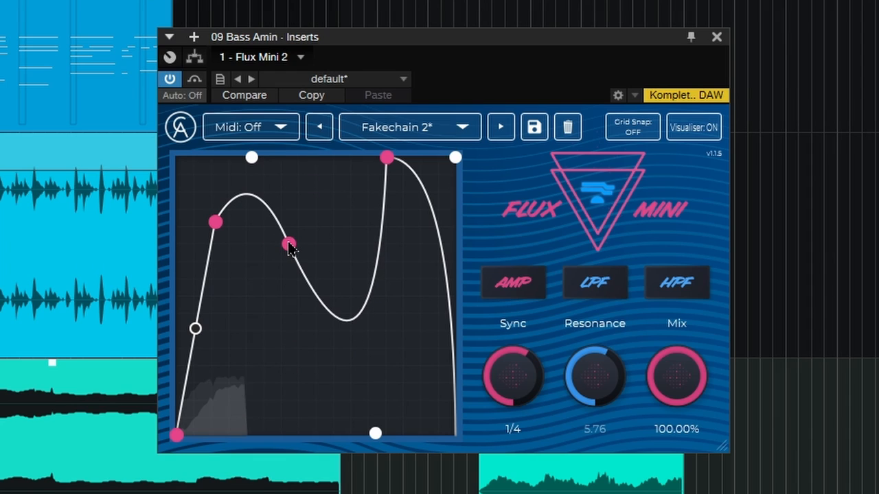
pyautogui.moveTo(288, 244); pyautogui.dragTo(268, 407)
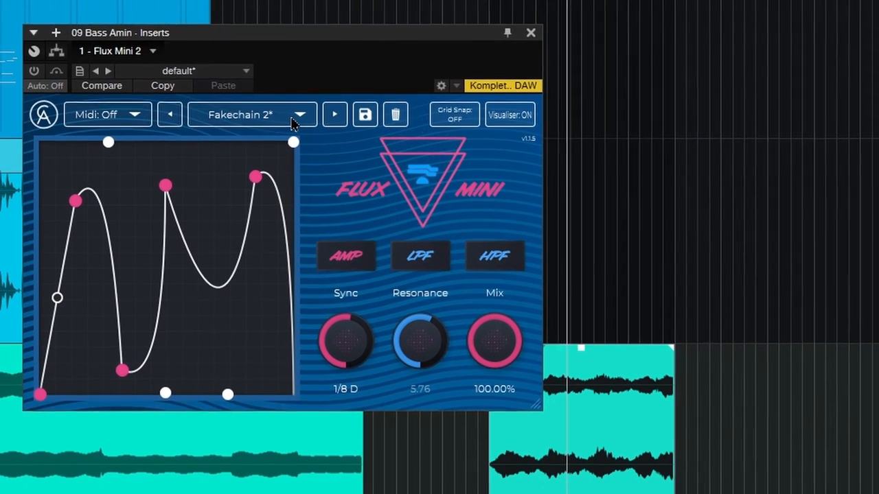
# - Load the Mau6 Pads filter preset and drag in second and third curve peaks
pyautogui.click(299, 114)
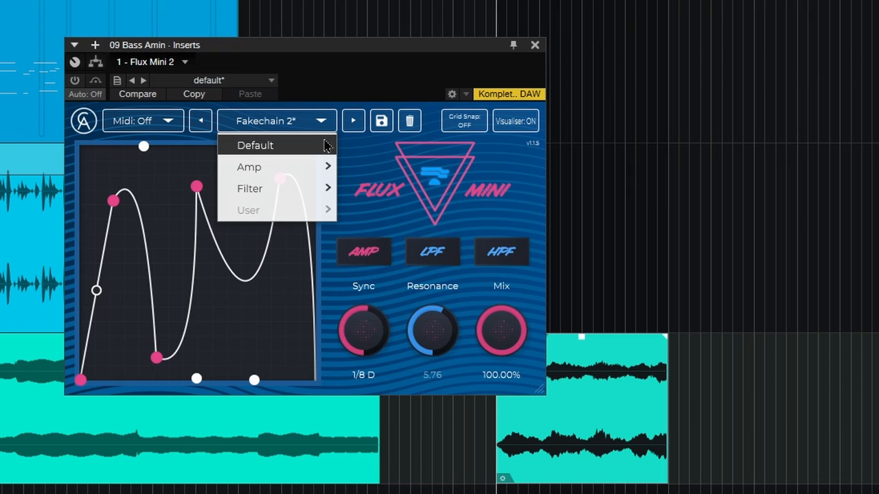
pyautogui.moveTo(249, 188)
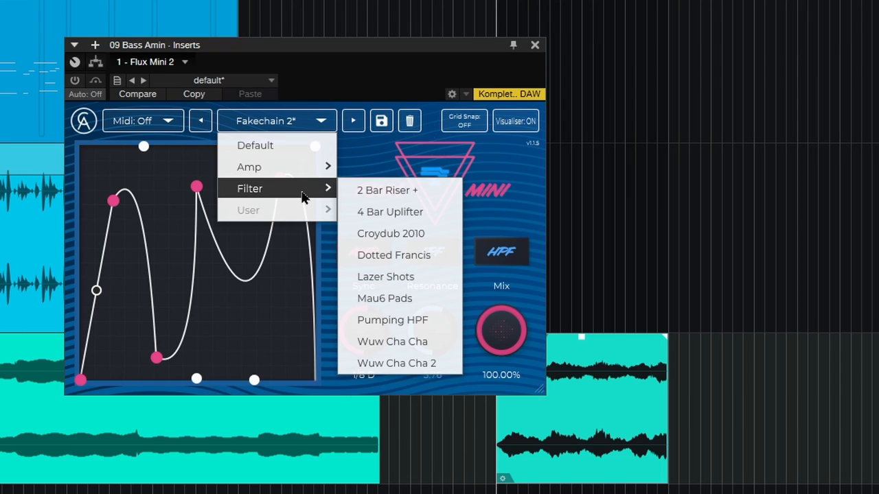
pyautogui.click(385, 298)
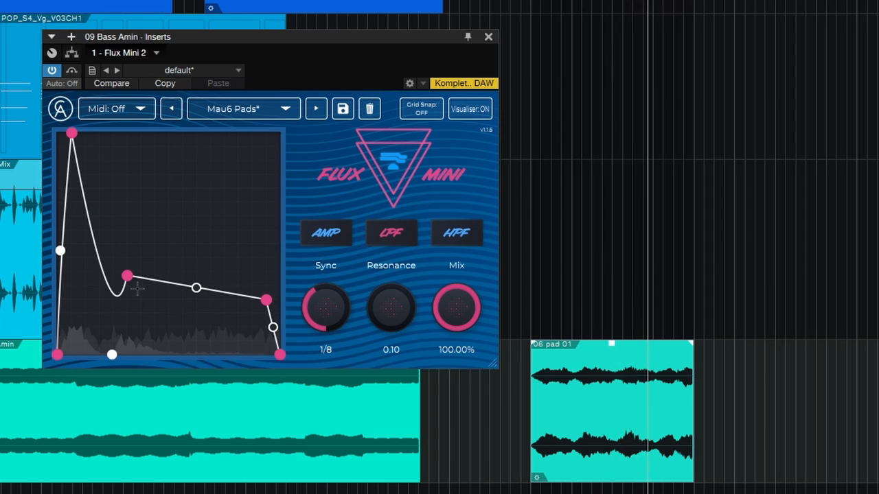
pyautogui.moveTo(127, 278); pyautogui.dragTo(160, 148)
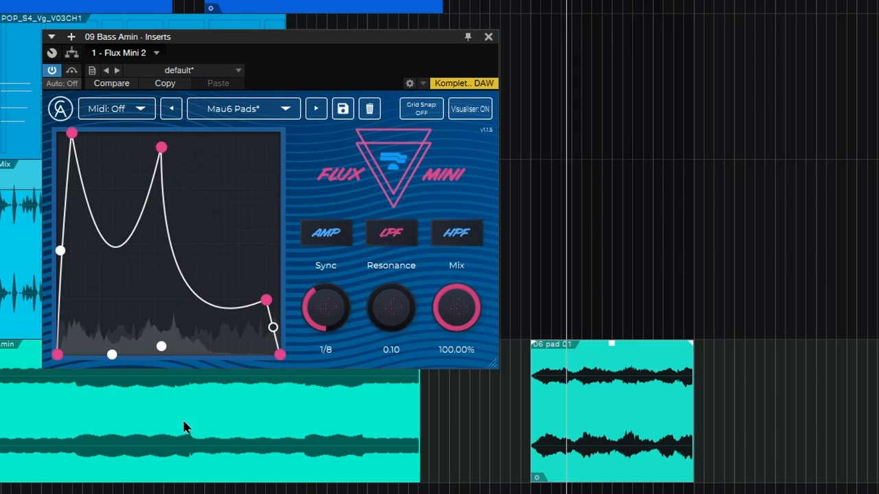
pyautogui.moveTo(265, 299); pyautogui.dragTo(243, 213)
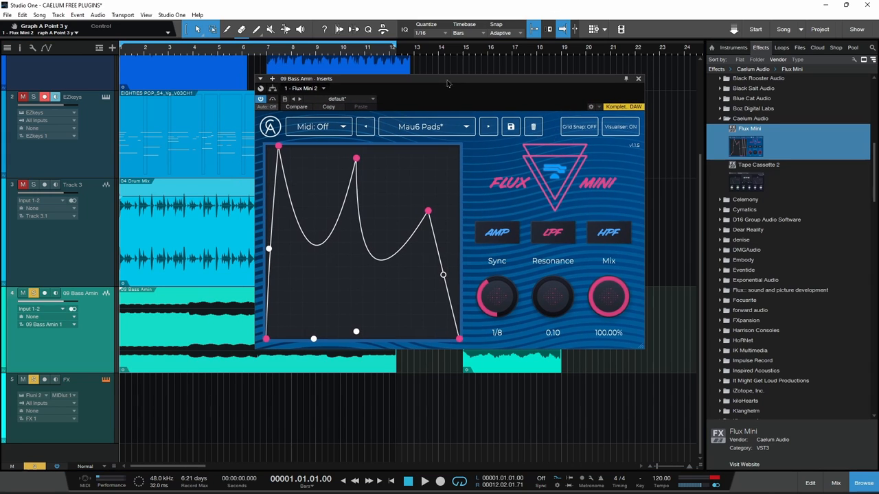
# - Load the Fakechain 2 amp preset on the bass Flux Mini with One-Shot triggering
pyautogui.click(319, 127)
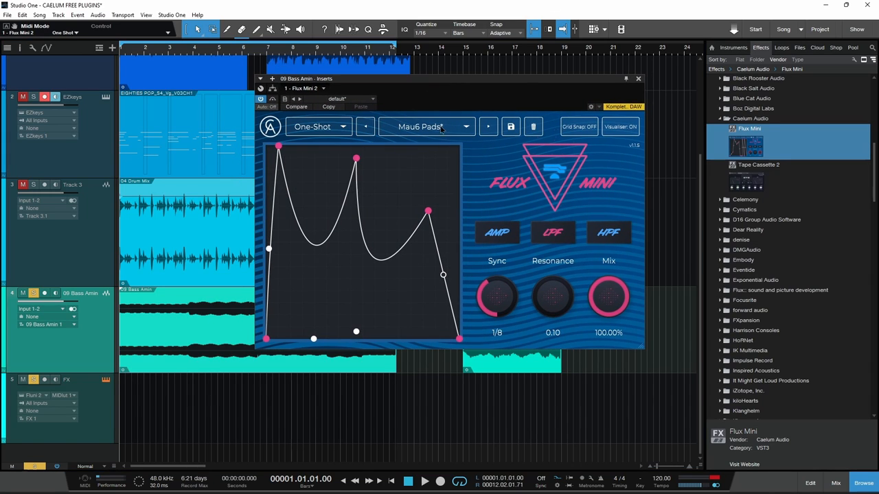
pyautogui.click(420, 126)
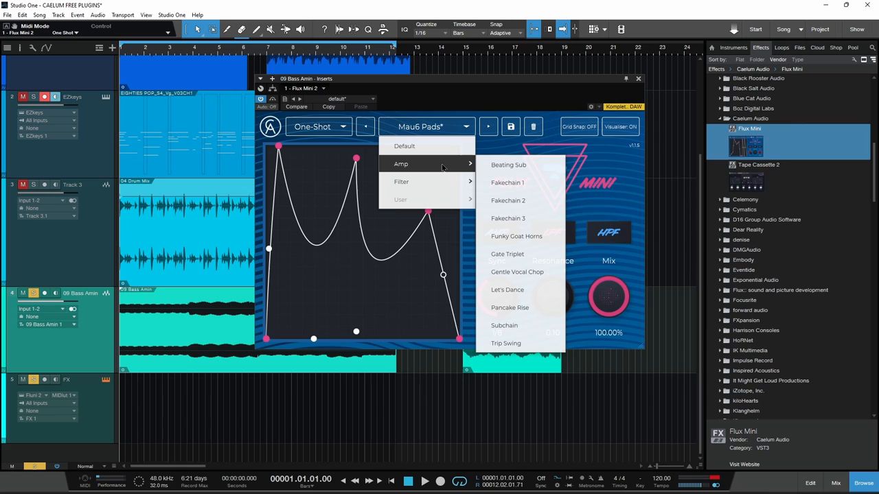
pyautogui.click(508, 200)
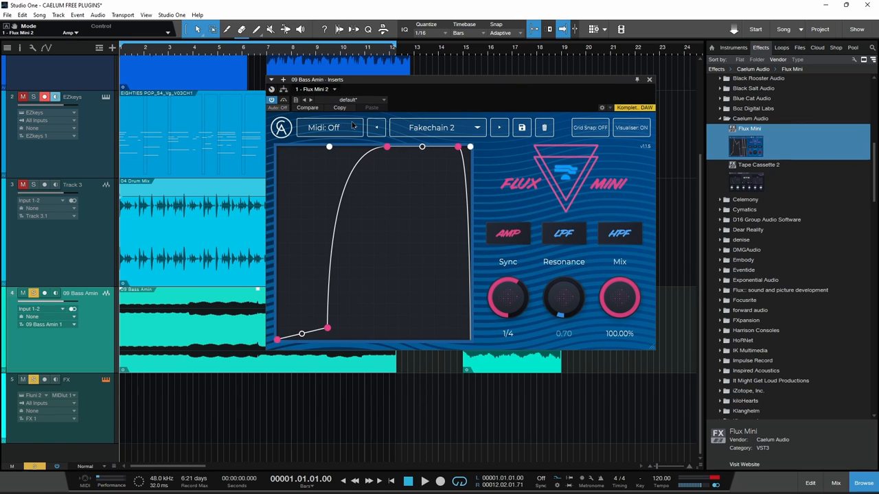
pyautogui.click(330, 127)
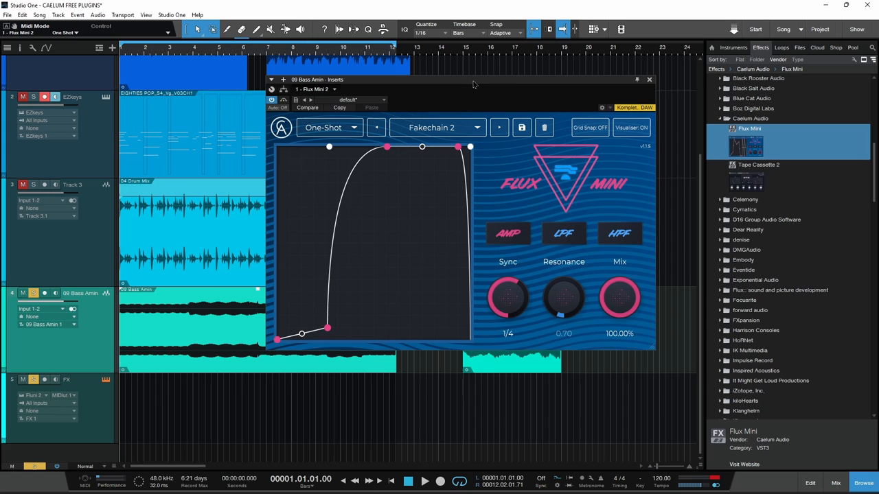
# - Start playback and pick a different Midi trigger mode for the filter curve
pyautogui.click(423, 481)
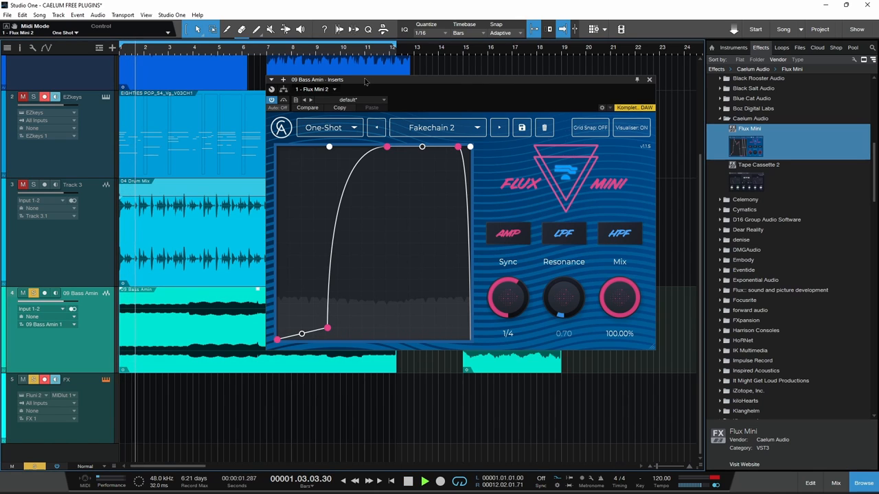
pyautogui.click(424, 481)
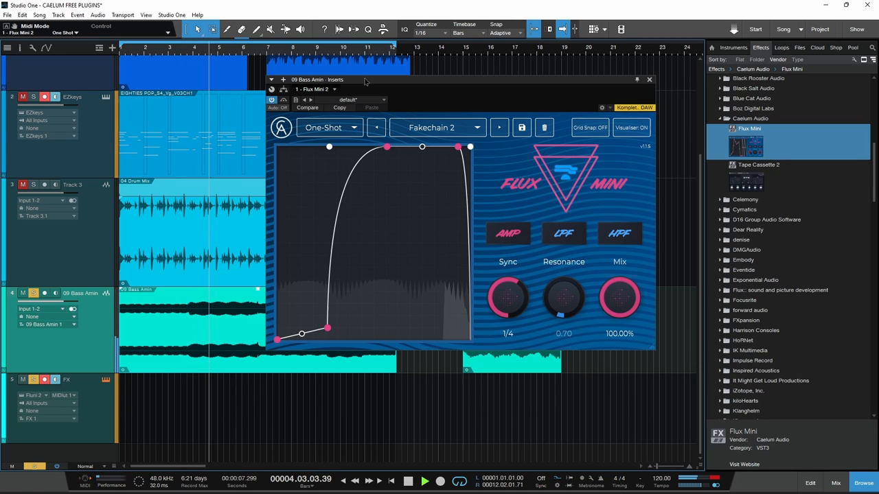
pyautogui.click(329, 127)
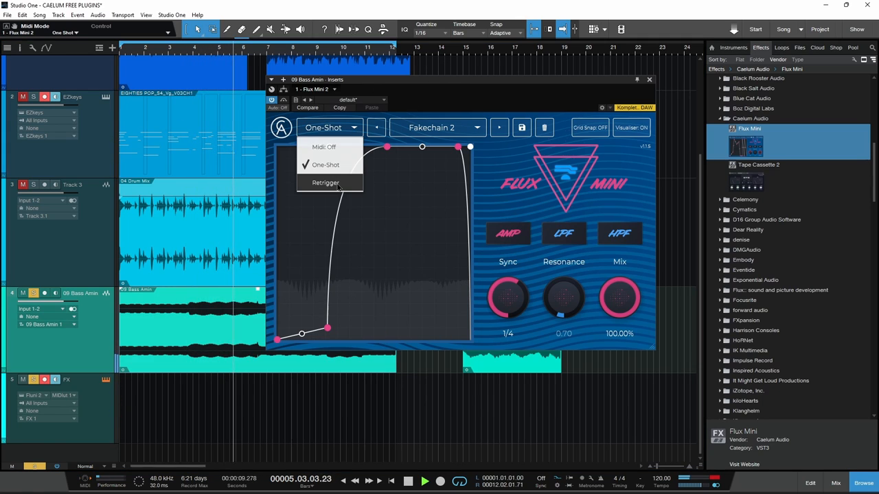
pyautogui.click(325, 183)
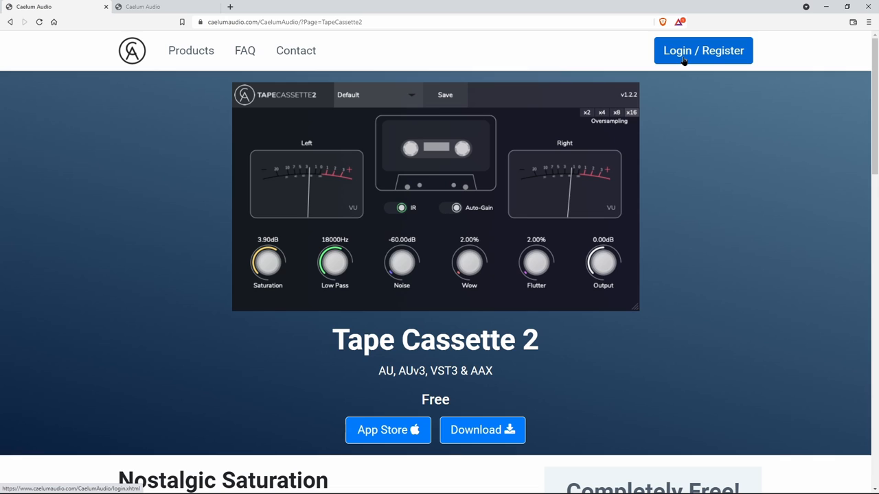
pyautogui.moveTo(725, 207)
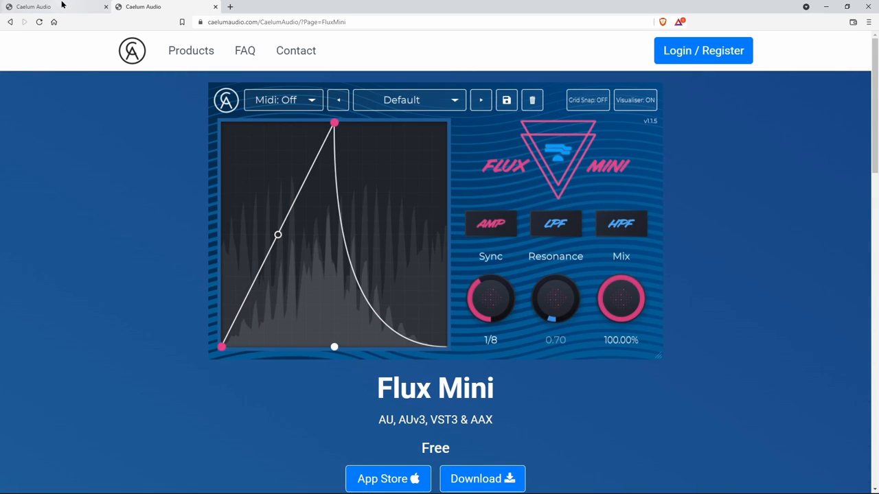
pyautogui.moveTo(144, 130)
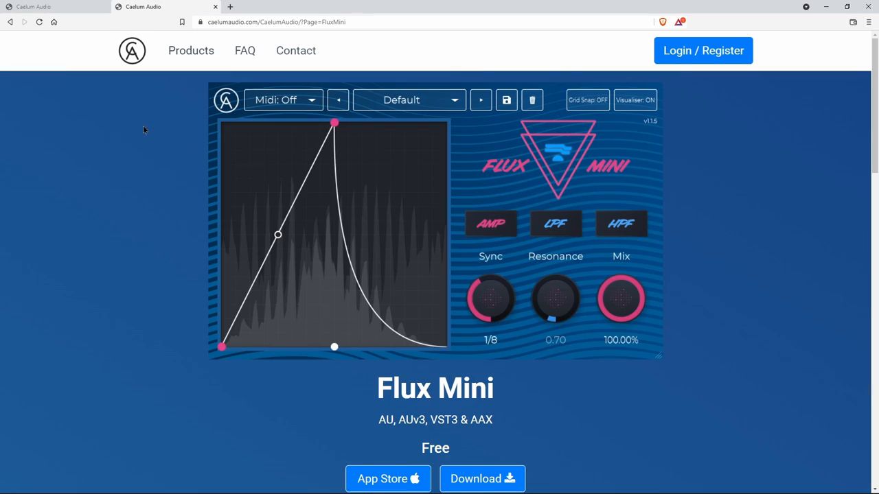